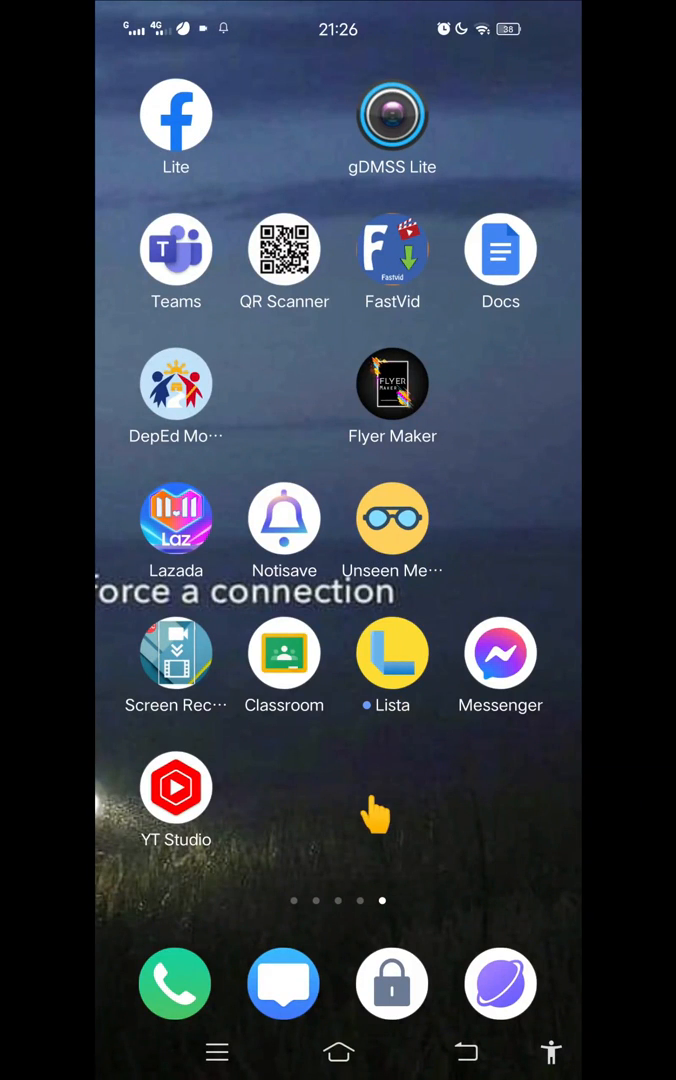
mouse_move(430, 615)
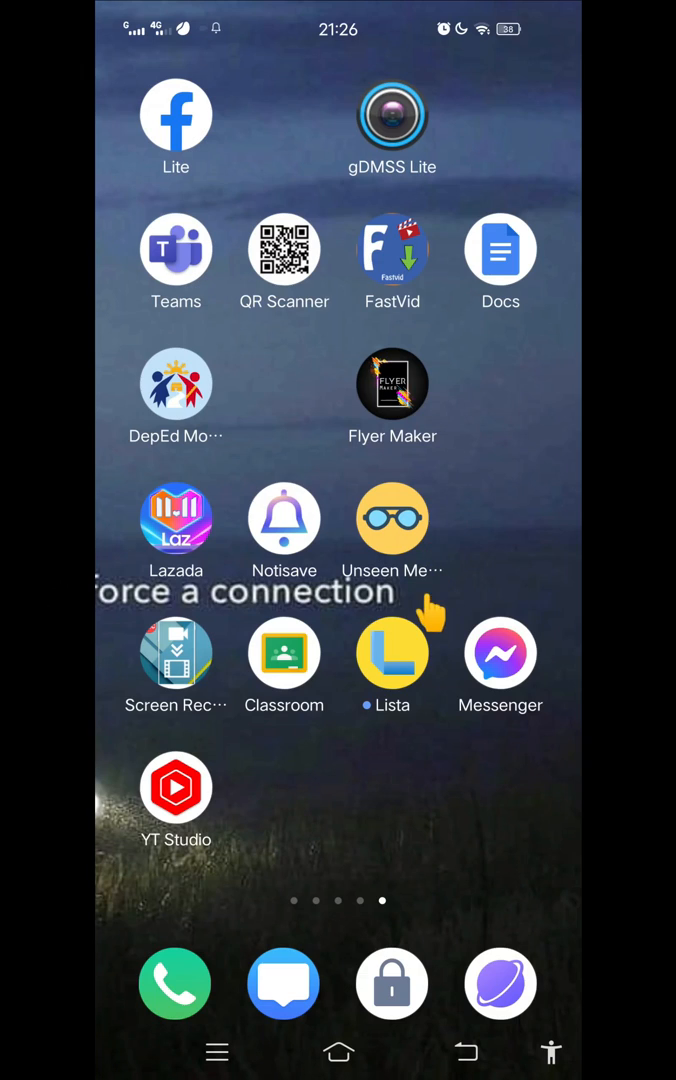
mouse_move(367, 828)
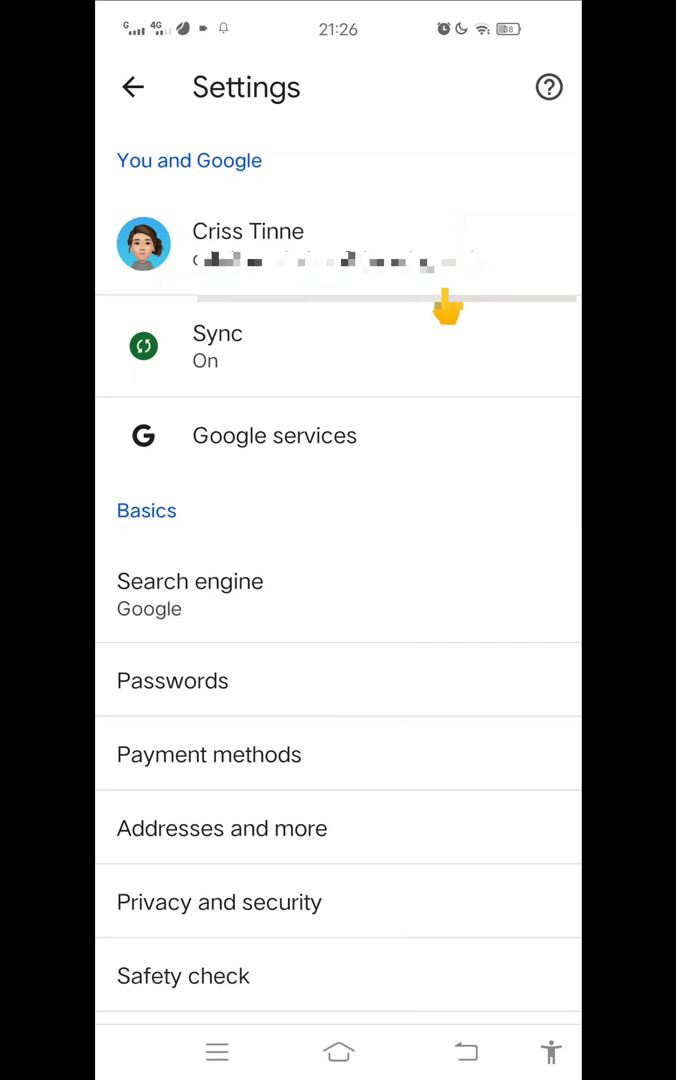
From the Settings account entry, add an account to the device and choose to create one
click(247, 245)
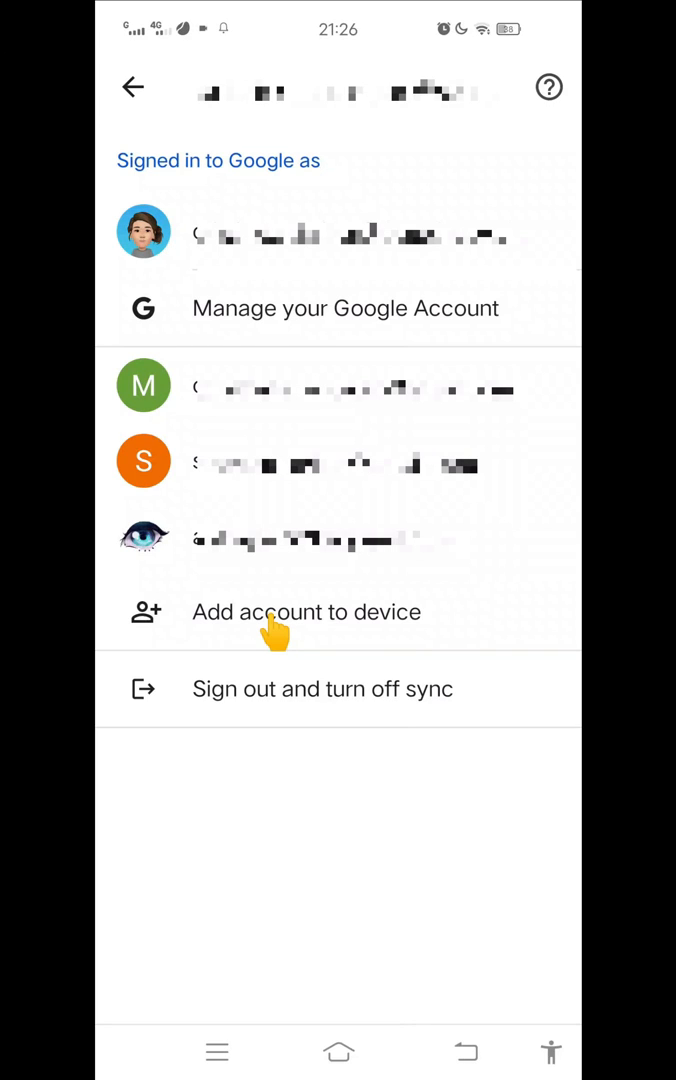
click(306, 612)
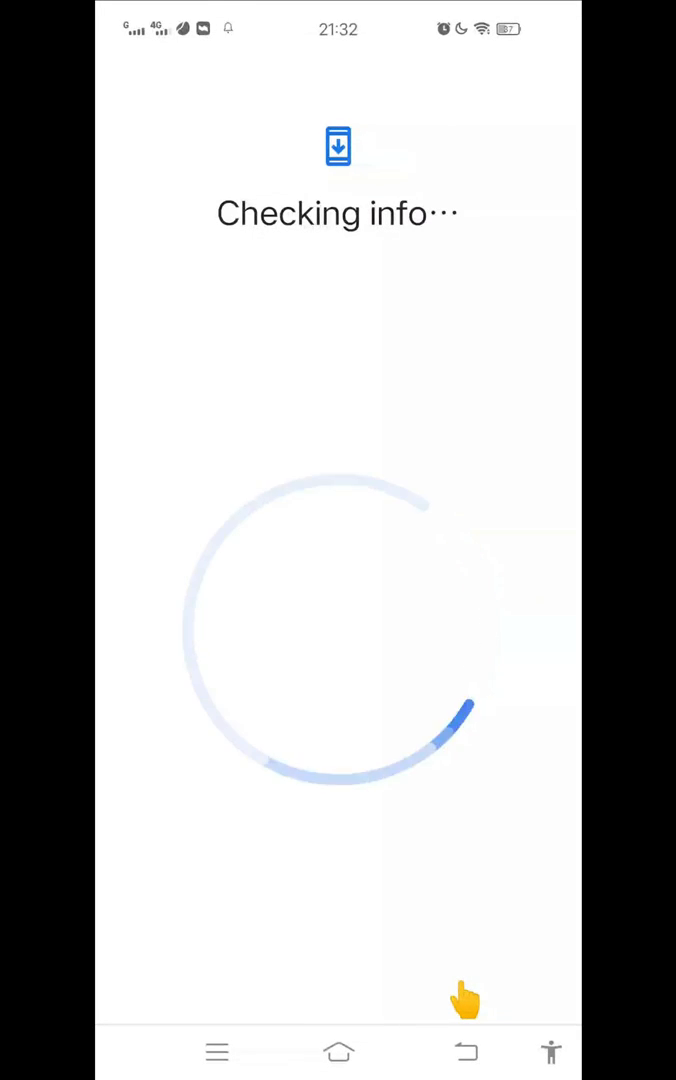
click(195, 514)
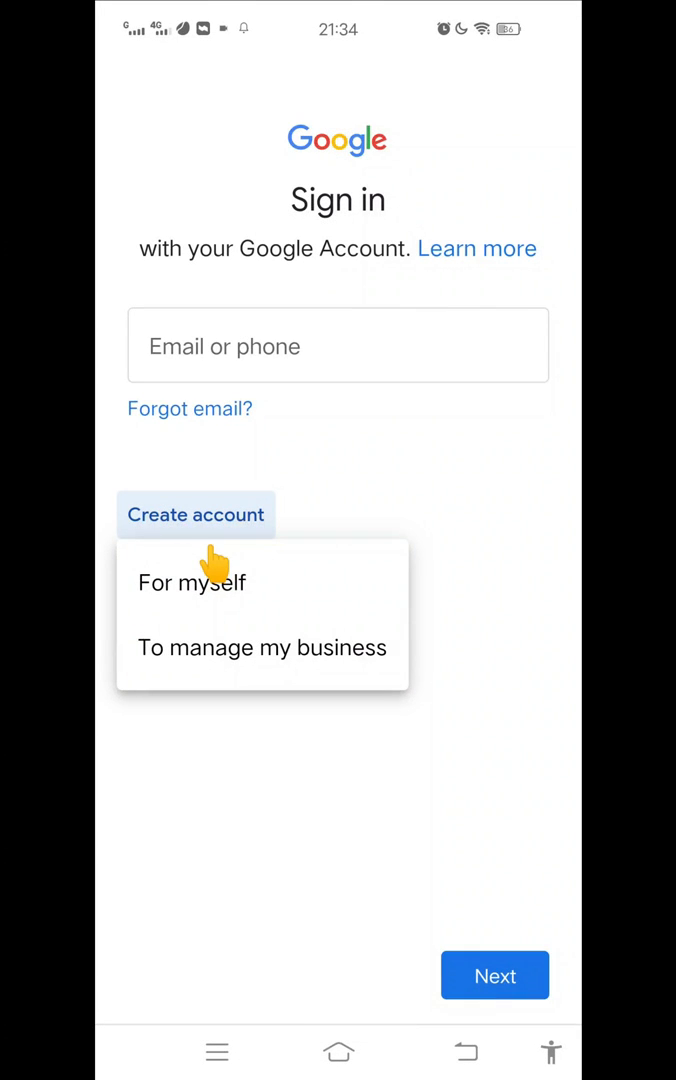
Choose a personal account, enter the first and last name, and submit them
click(191, 582)
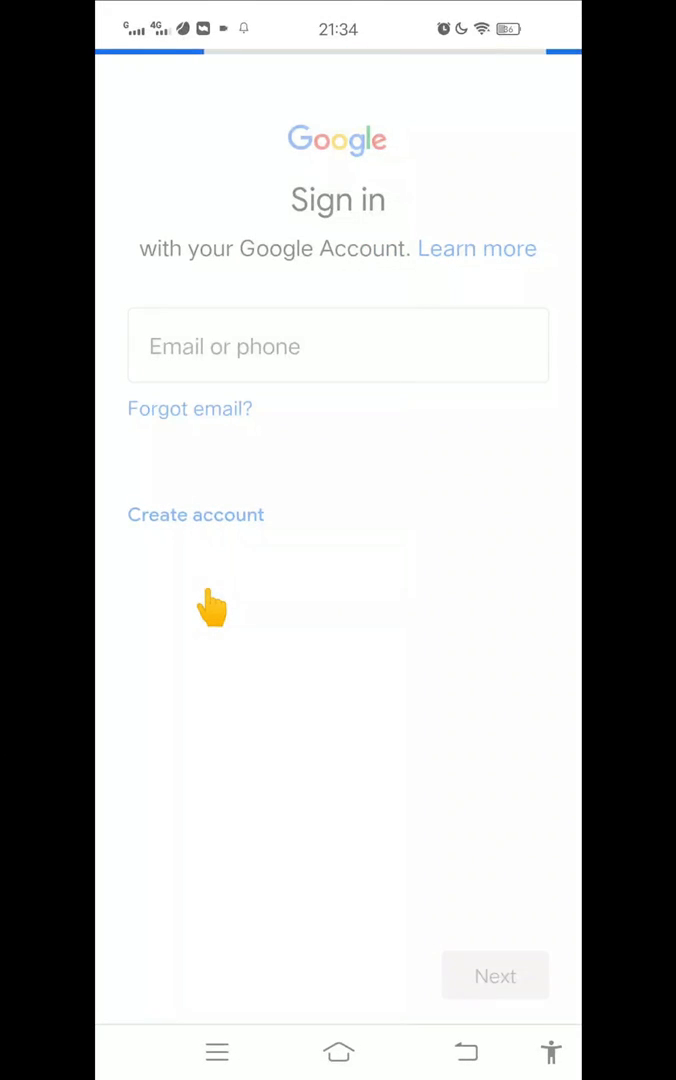
click(195, 514)
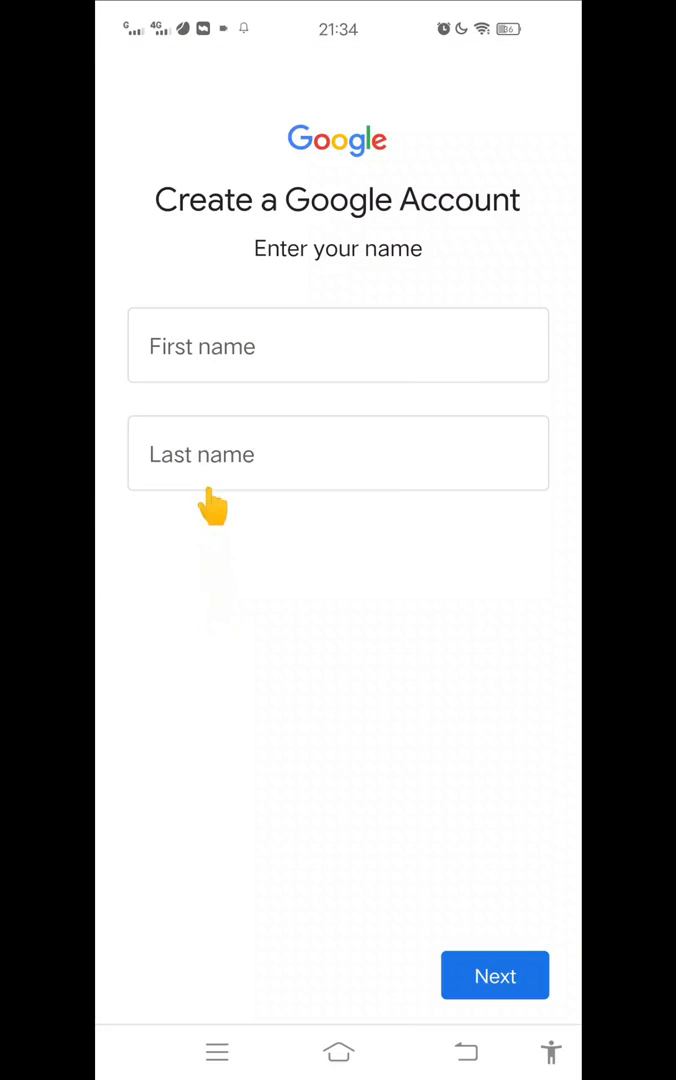
click(337, 345)
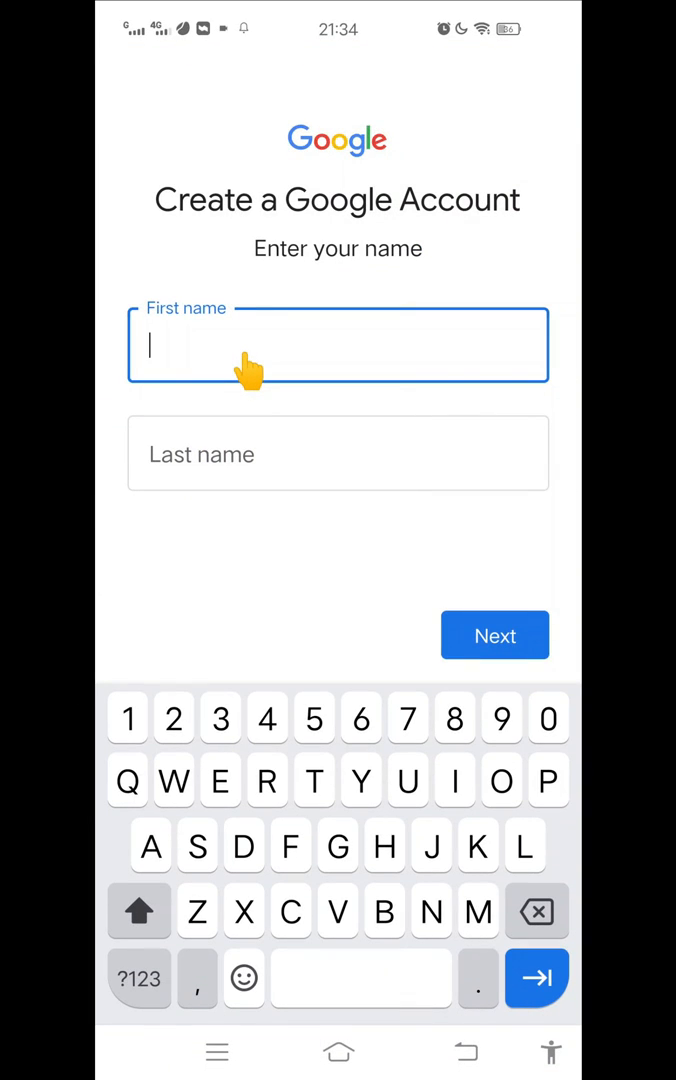
text(Jimmy)
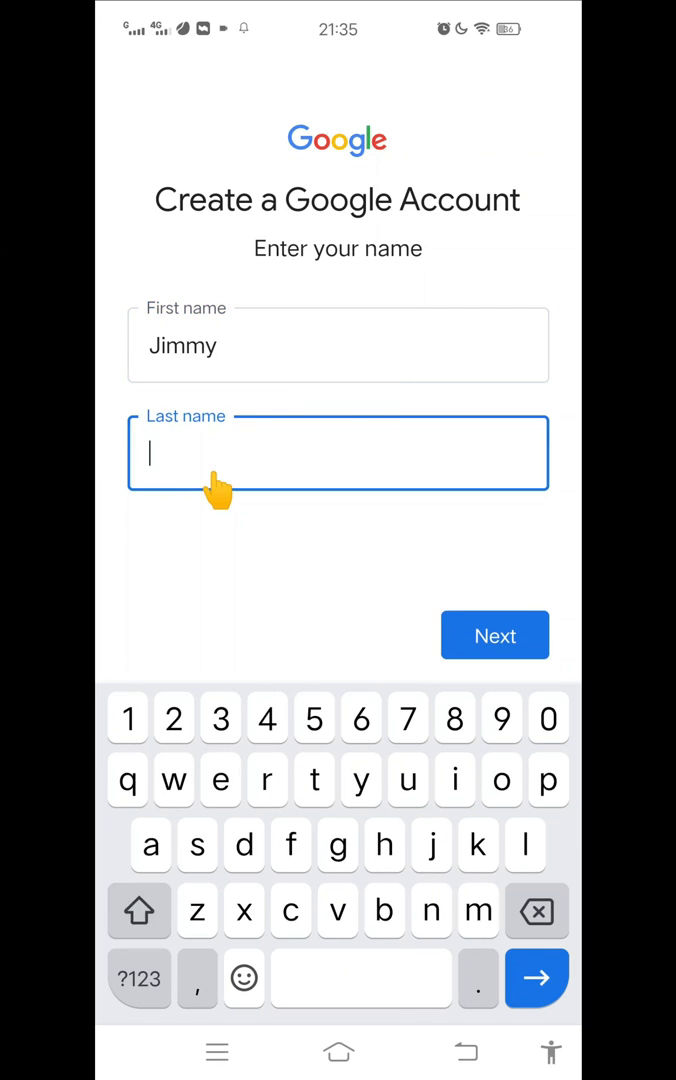
text(S)
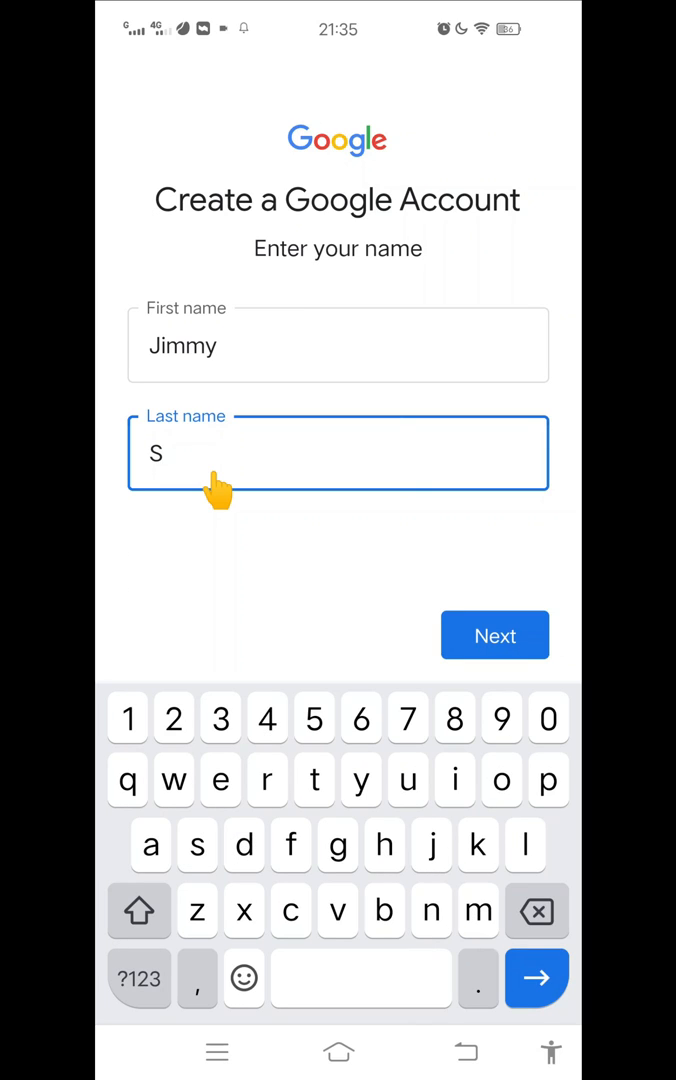
text(ant)
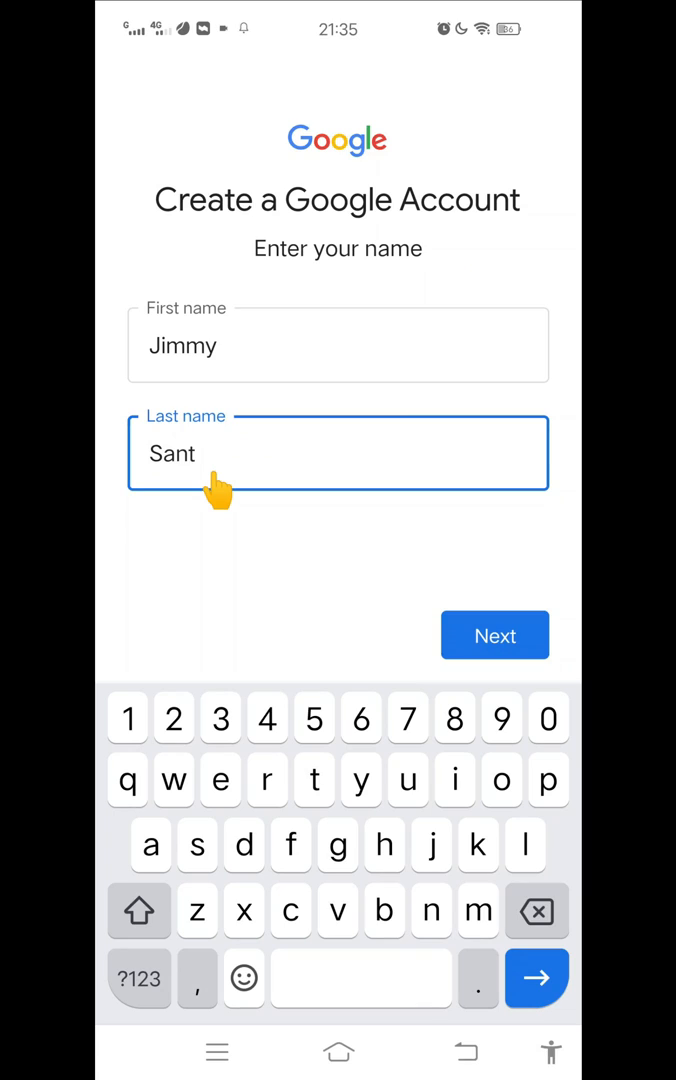
text(ki)
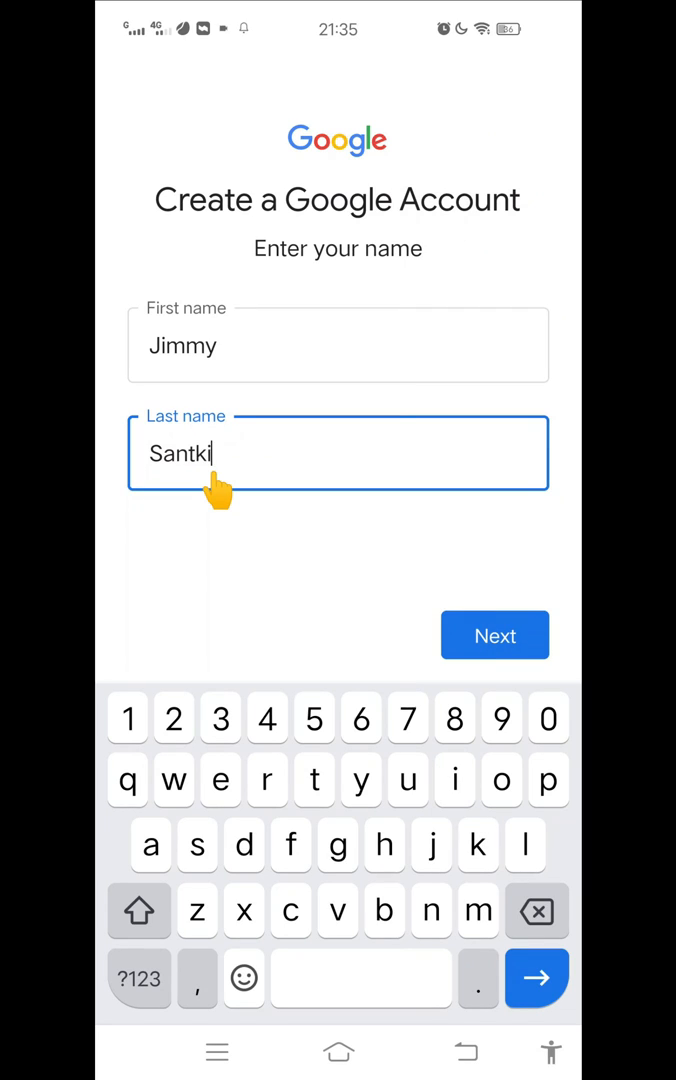
text(amko)
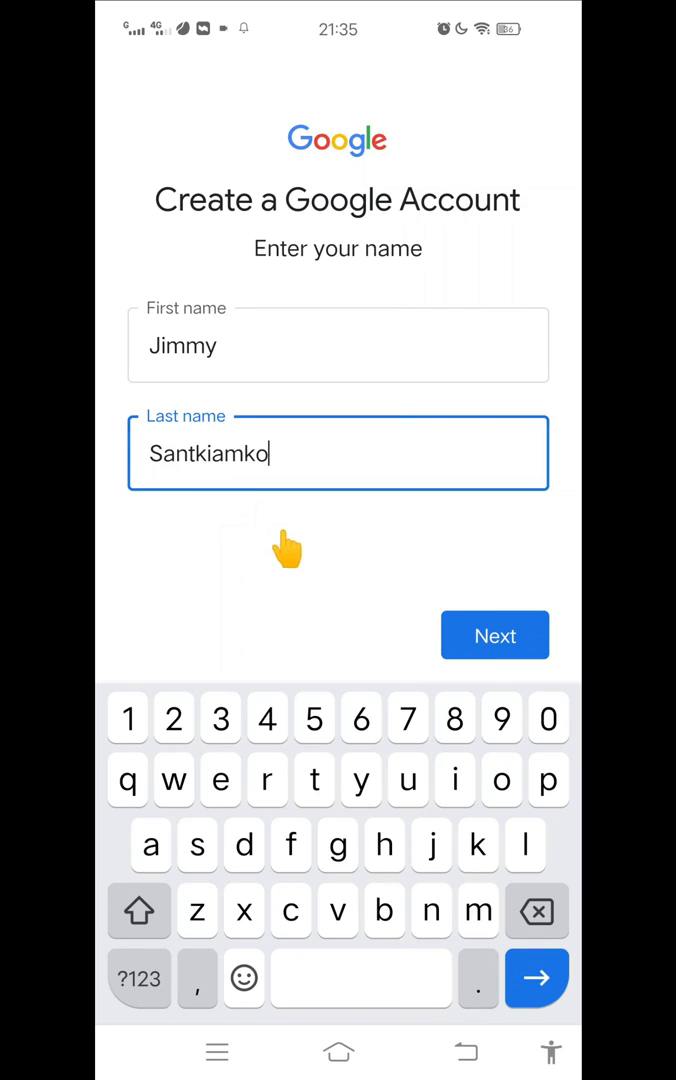
click(494, 635)
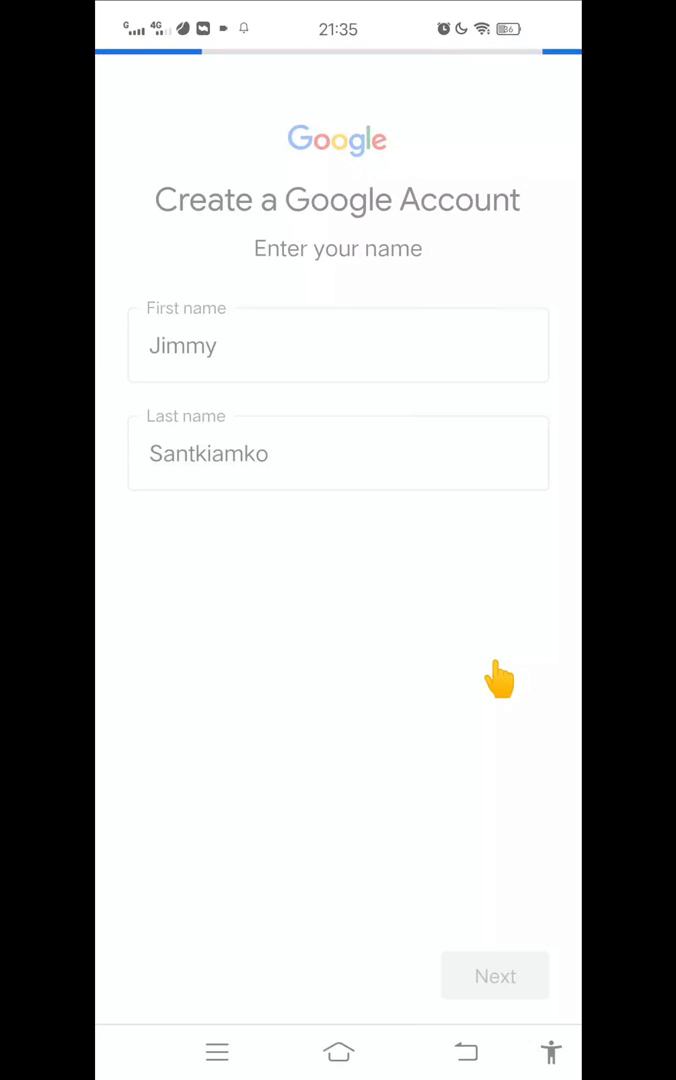
mouse_move(380, 800)
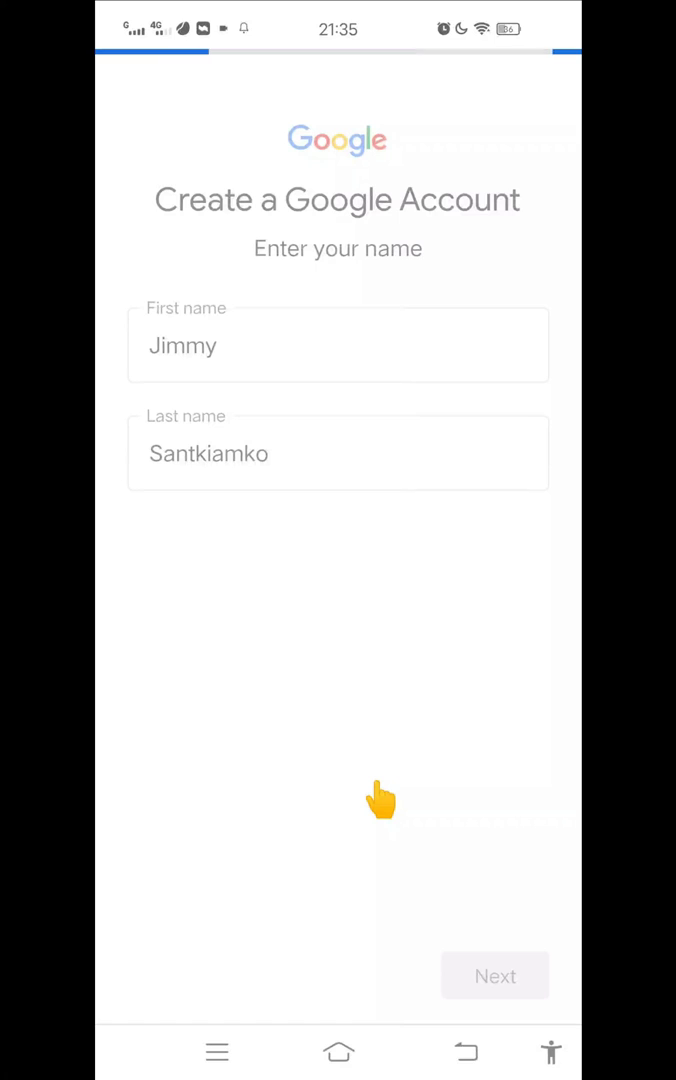
click(494, 975)
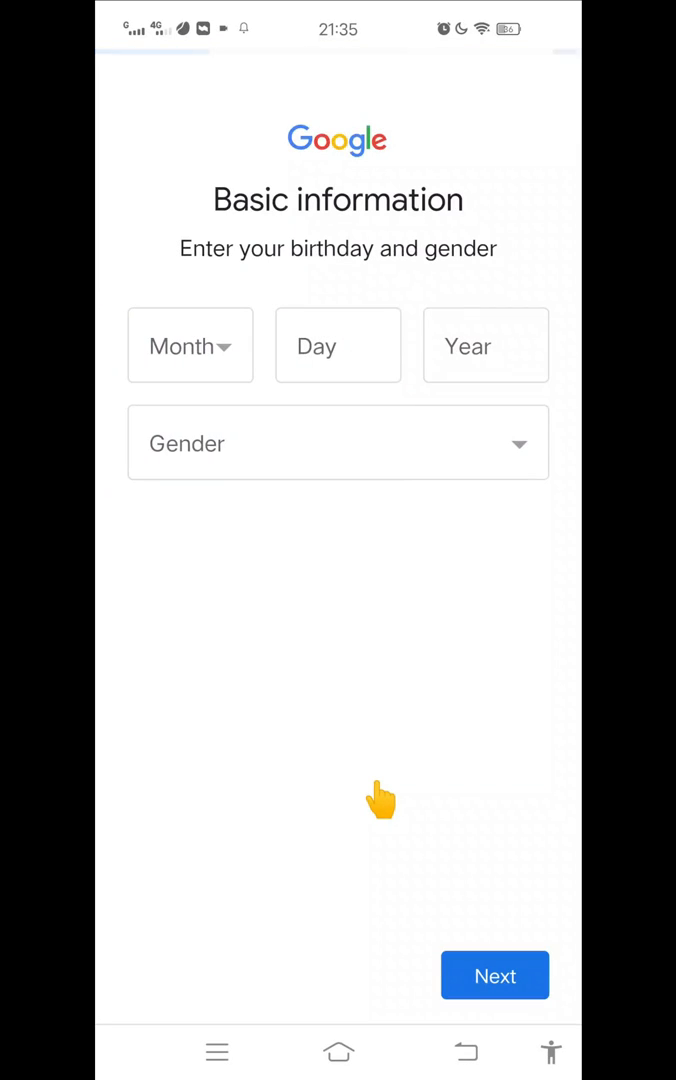
Enter a 1988 birthday with Male gender and submit the basic information
click(190, 345)
text(1988)
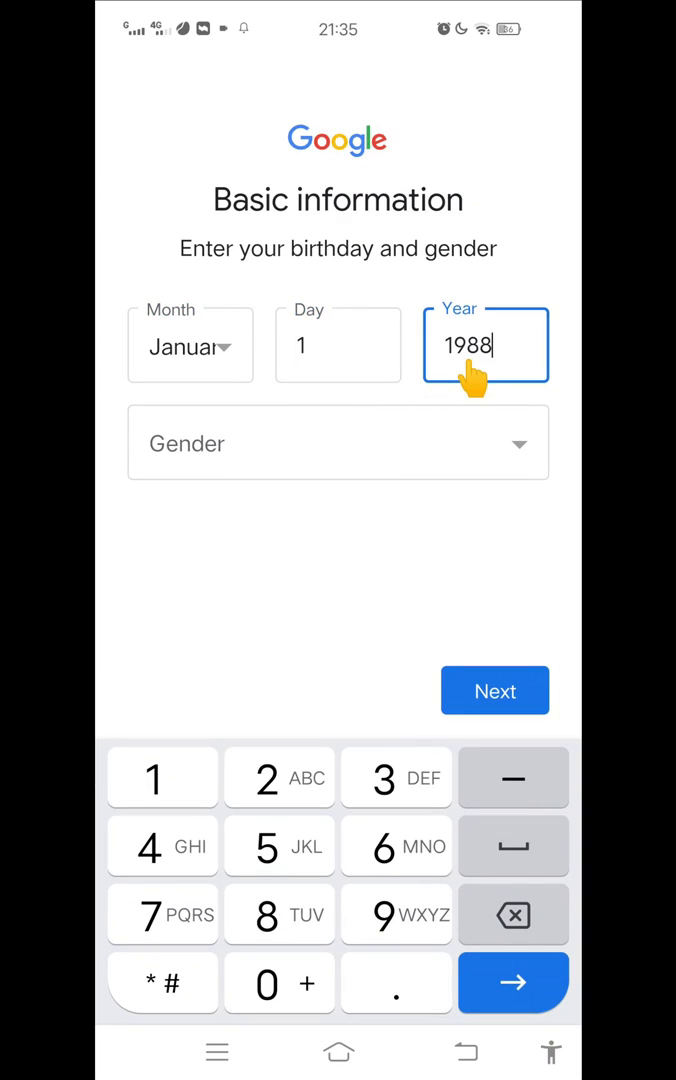
click(337, 443)
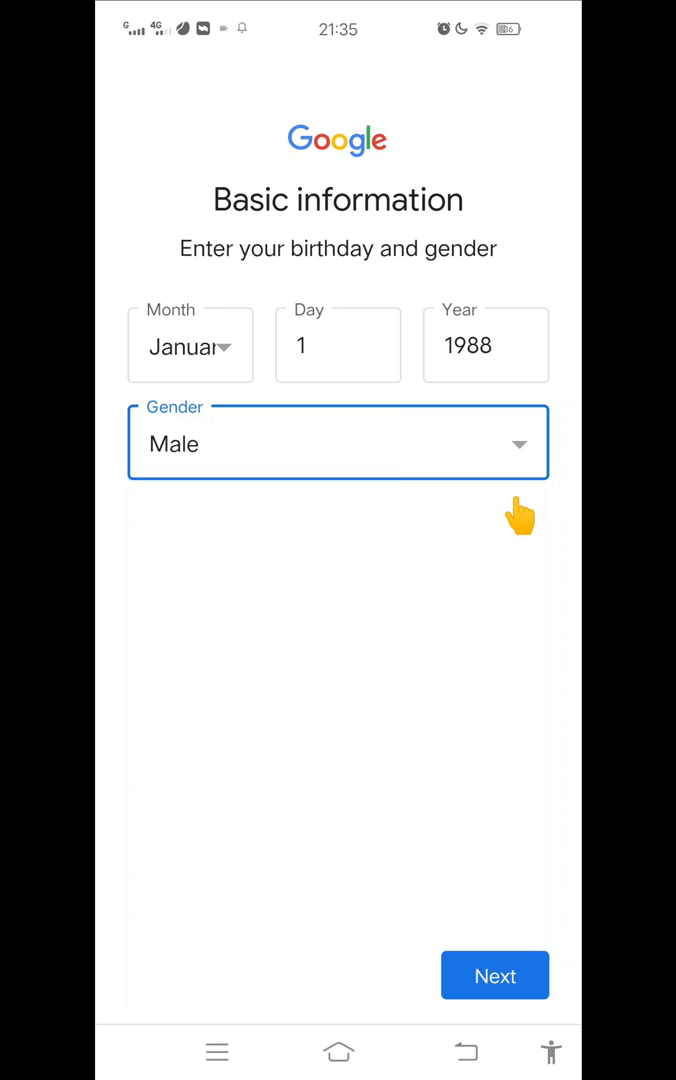
click(494, 975)
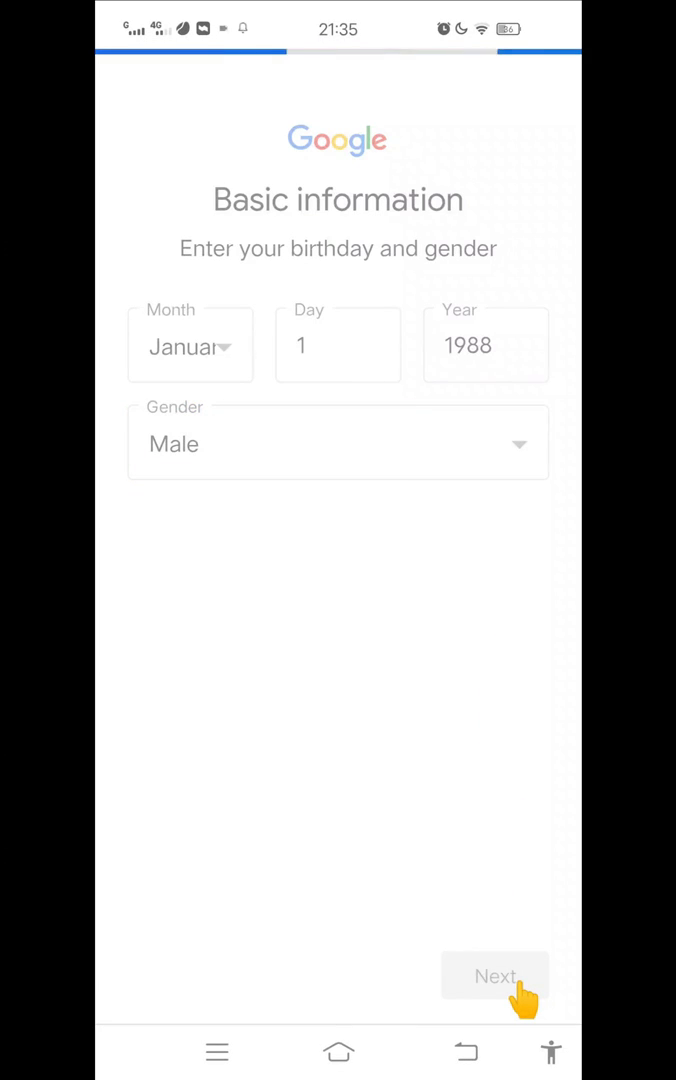
click(496, 975)
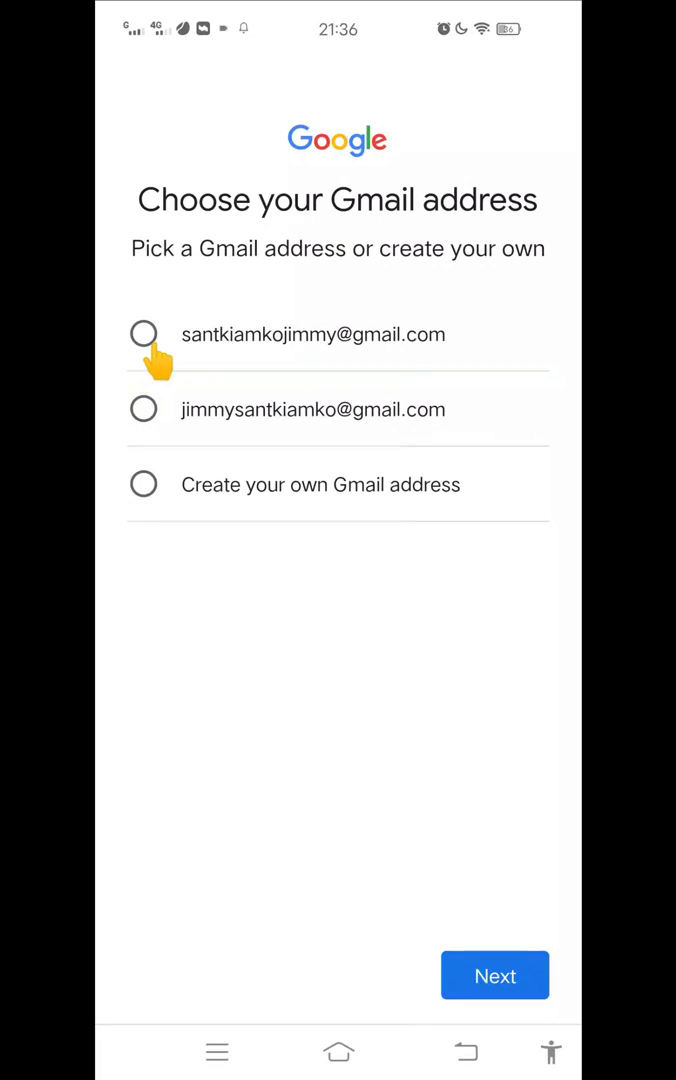
Pick the first suggested Gmail address and set the account password
click(144, 334)
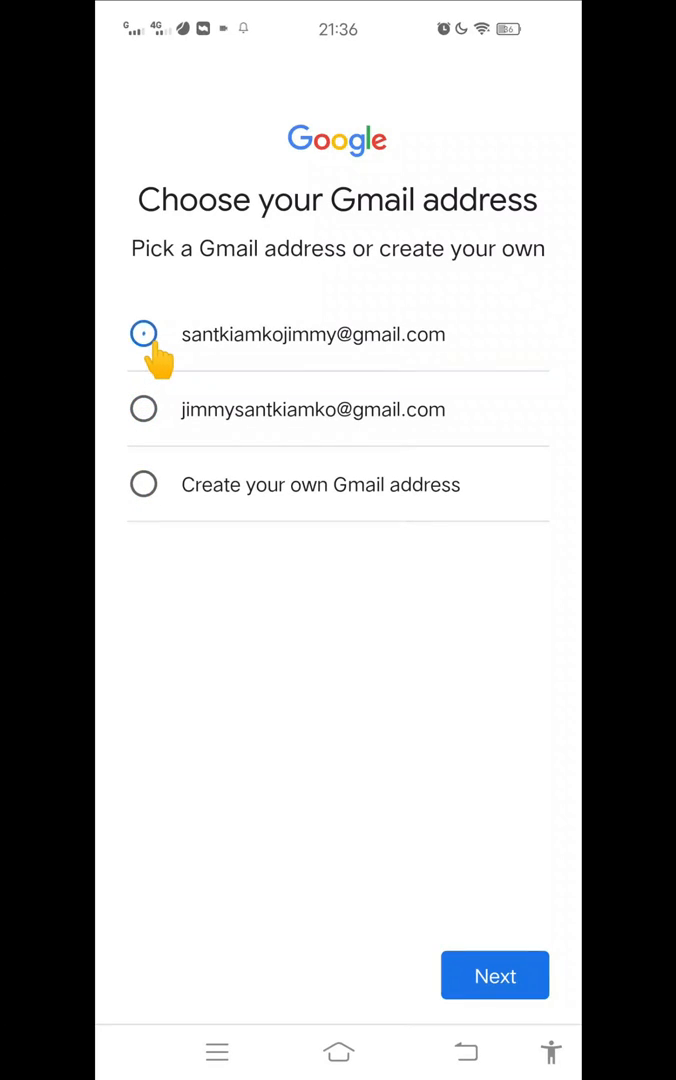
click(143, 334)
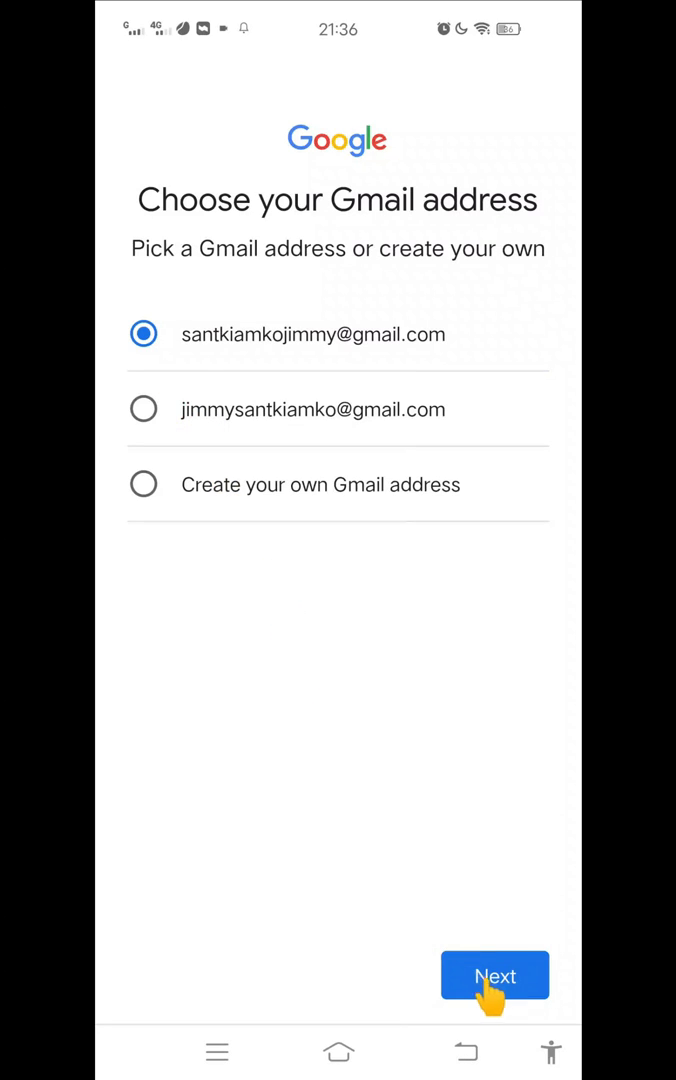
click(495, 975)
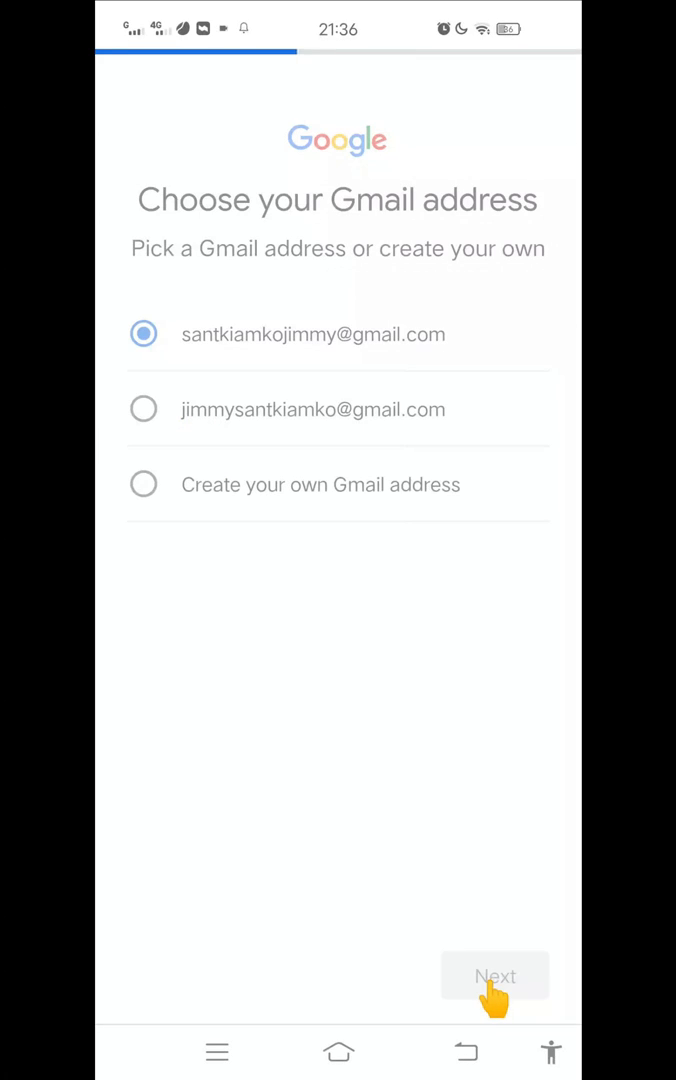
click(494, 976)
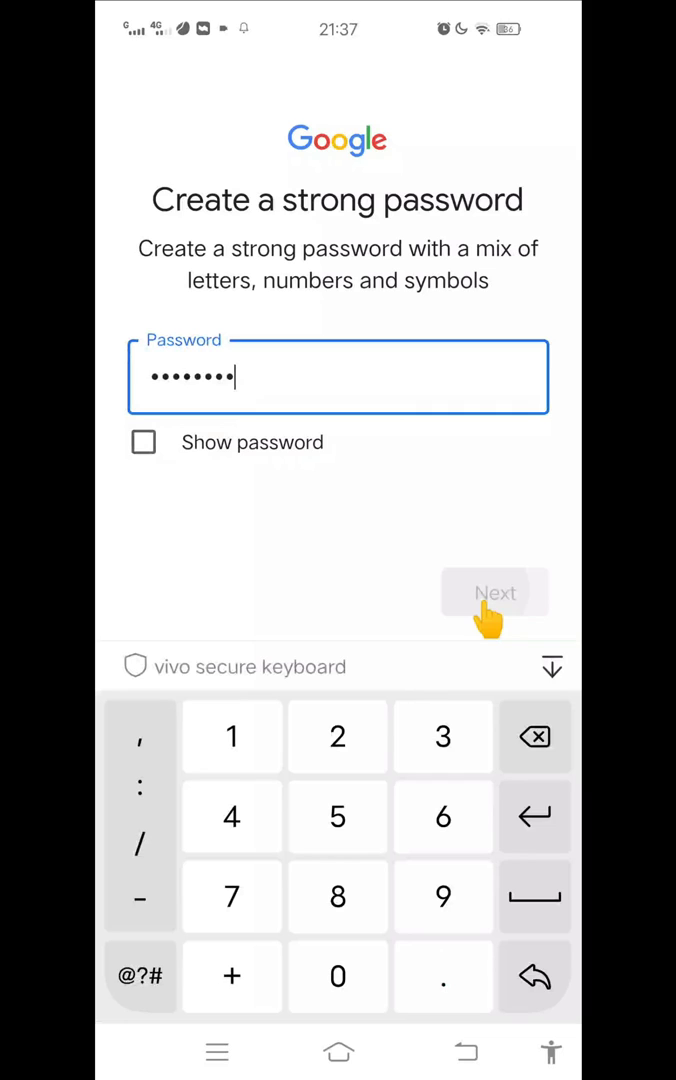
click(495, 593)
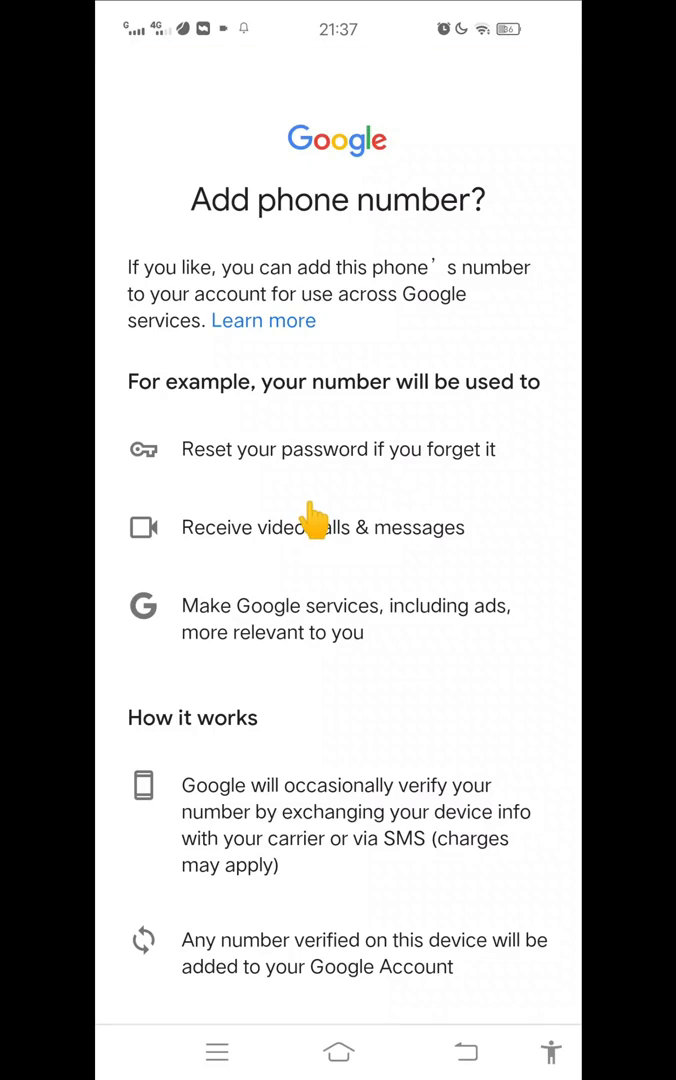
Skip adding a phone number and confirm the account info review
scroll(down, 3)
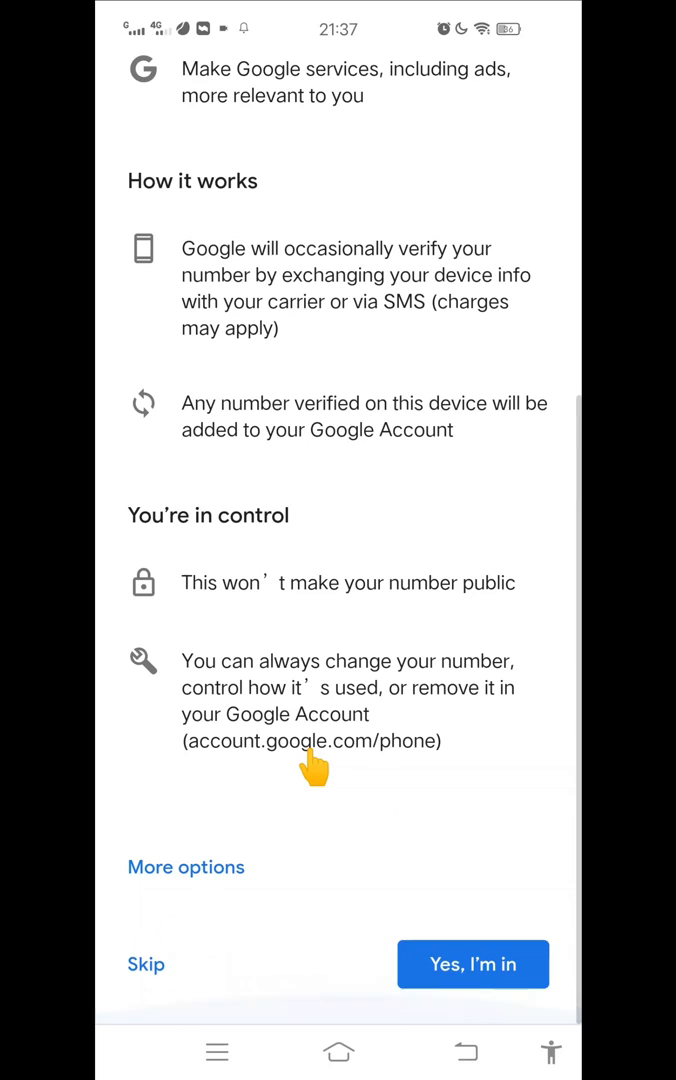
mouse_move(269, 991)
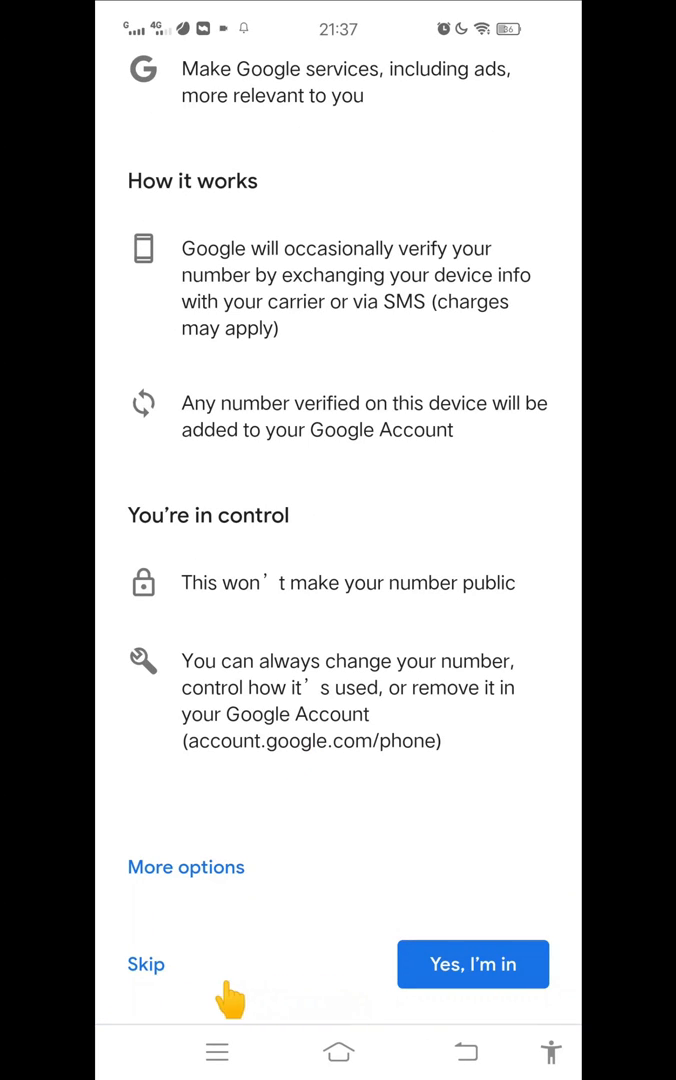
click(144, 964)
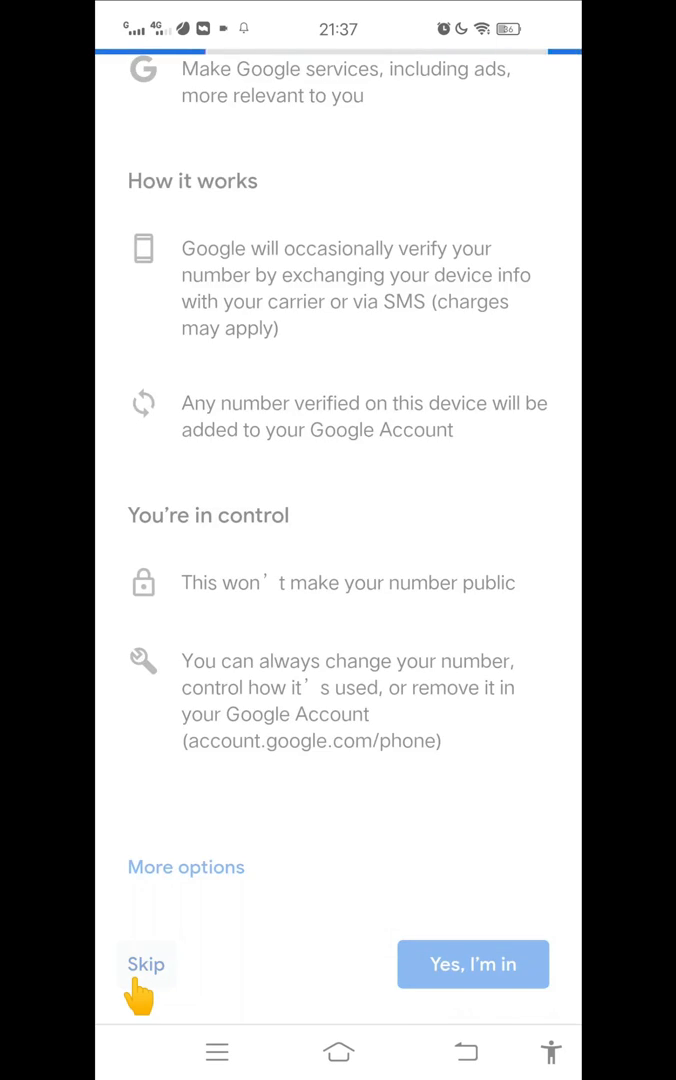
click(146, 964)
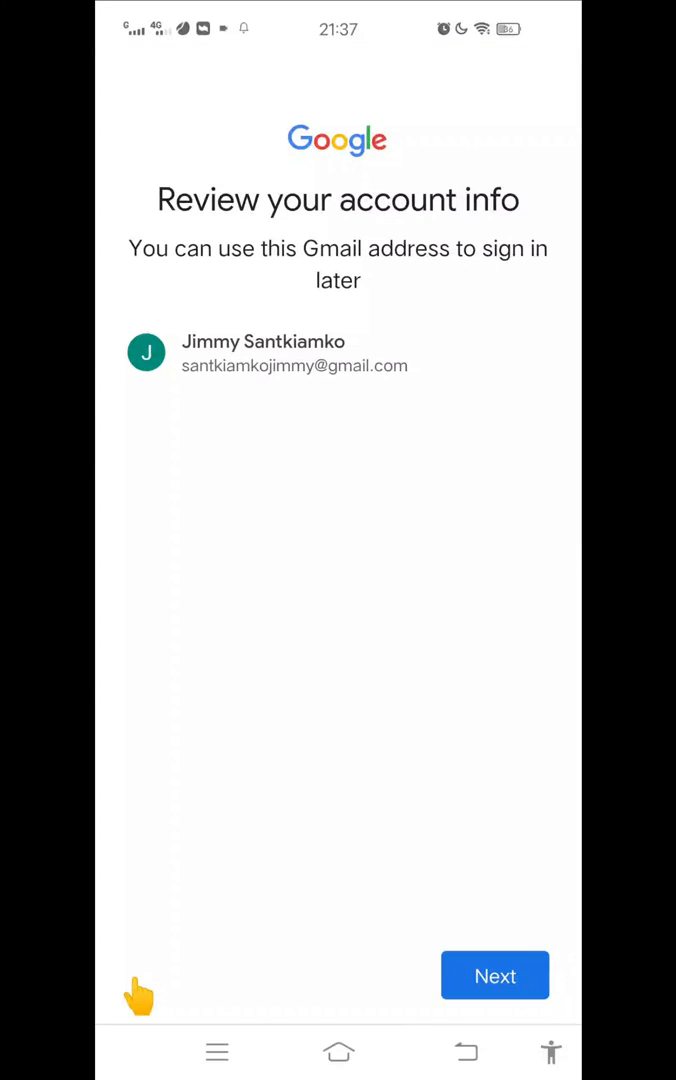
mouse_move(300, 980)
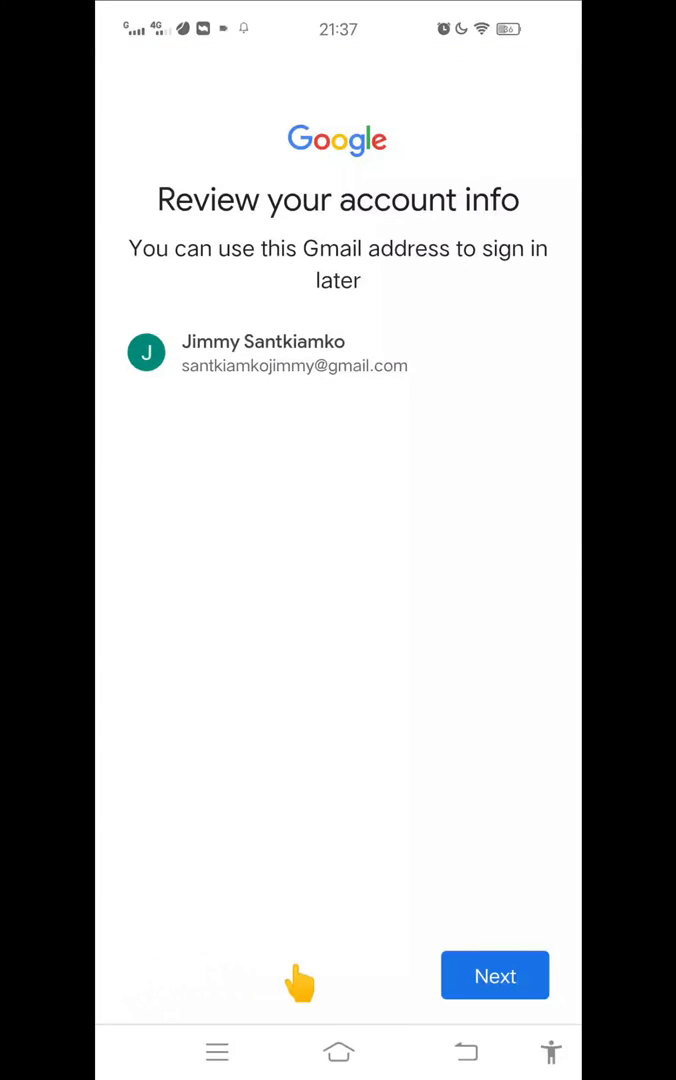
click(494, 976)
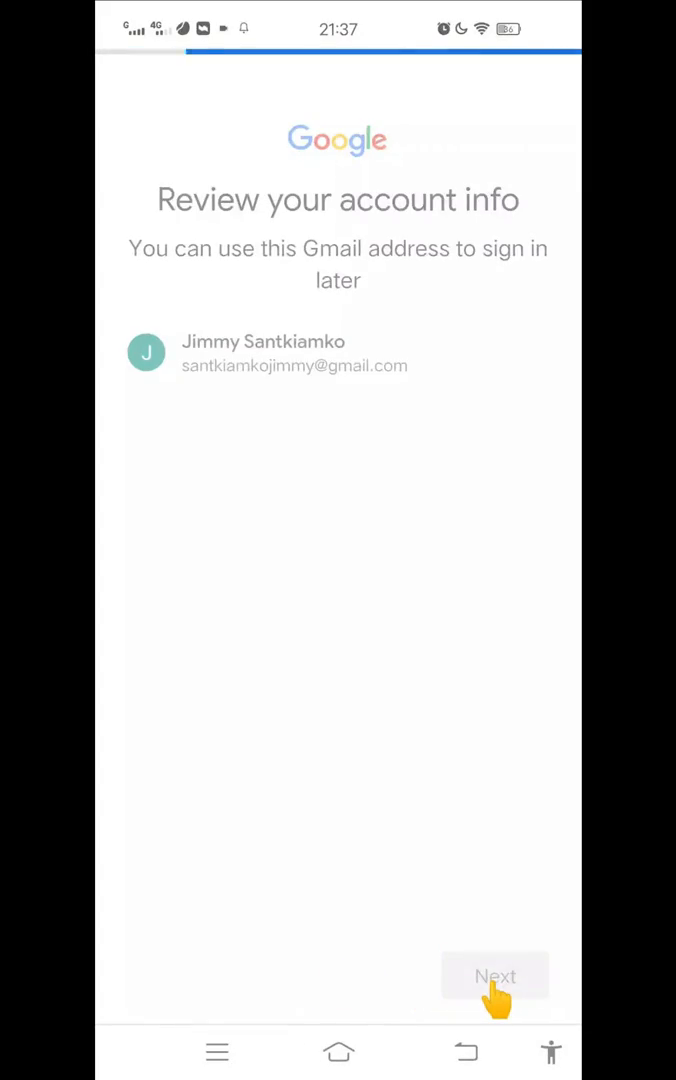
click(495, 976)
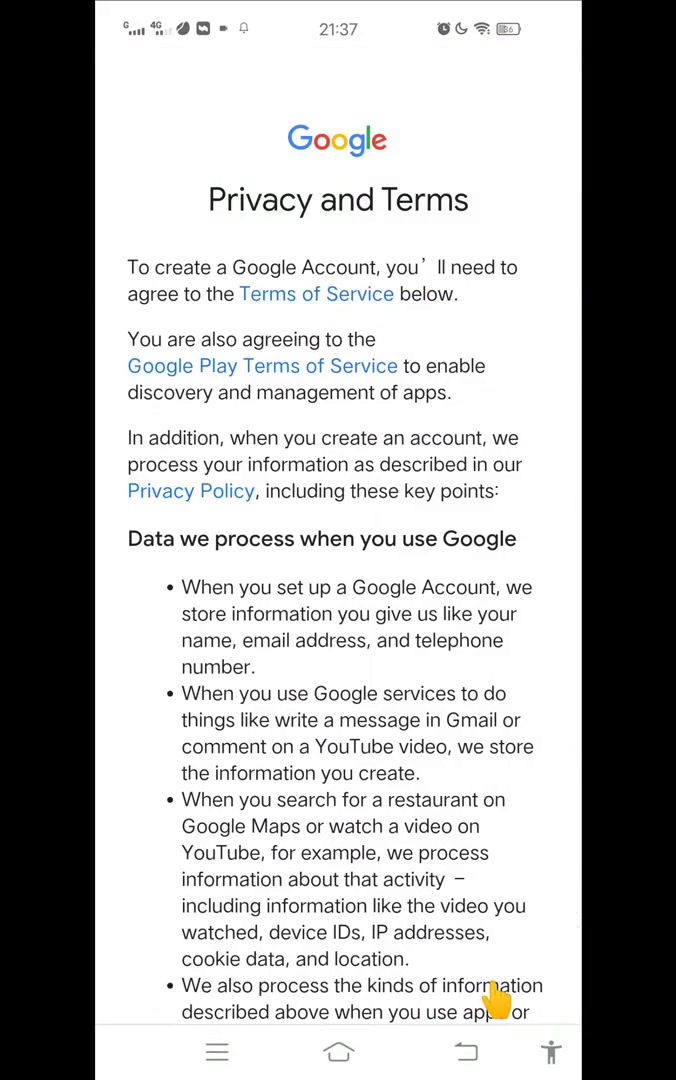
Read through Privacy and Terms and agree to them
scroll(down, 3)
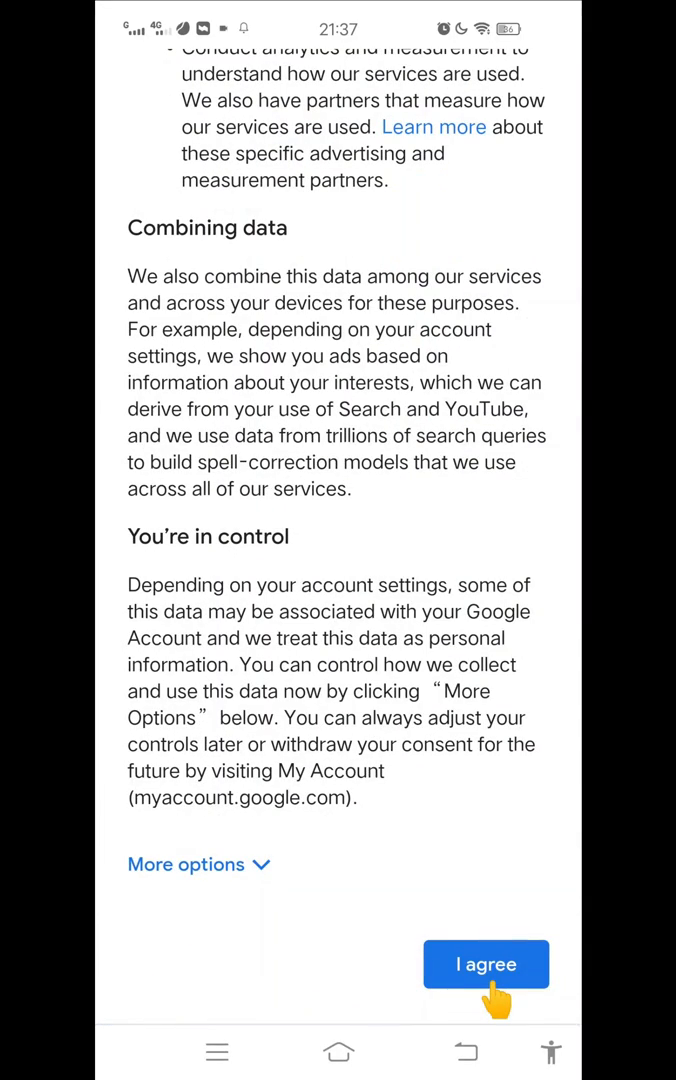
click(486, 964)
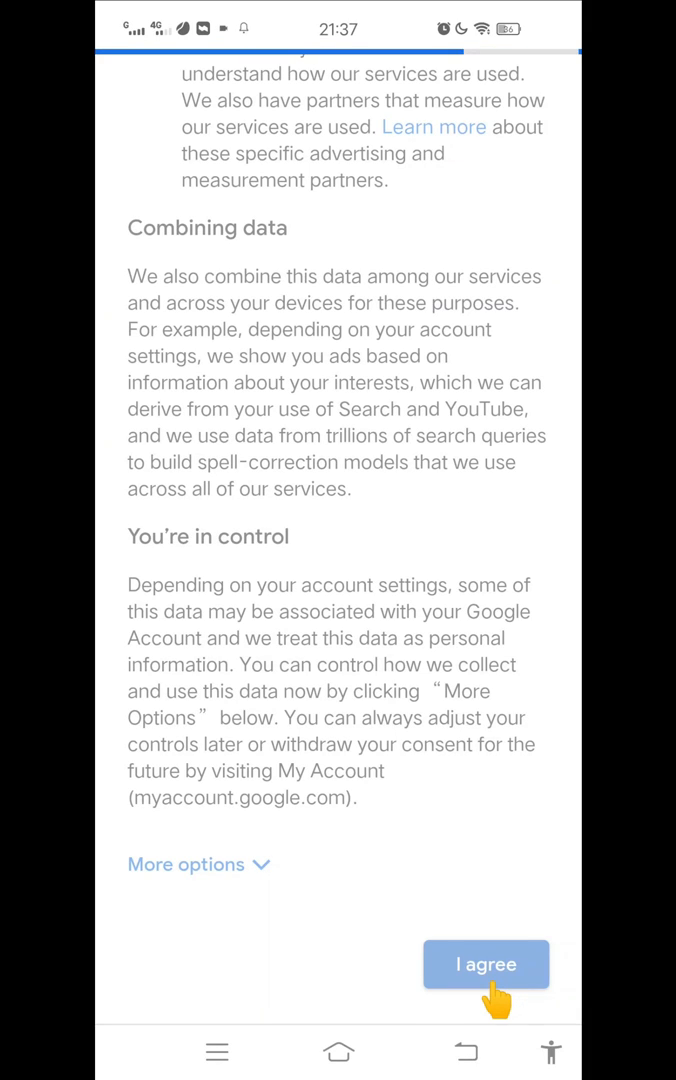
click(487, 964)
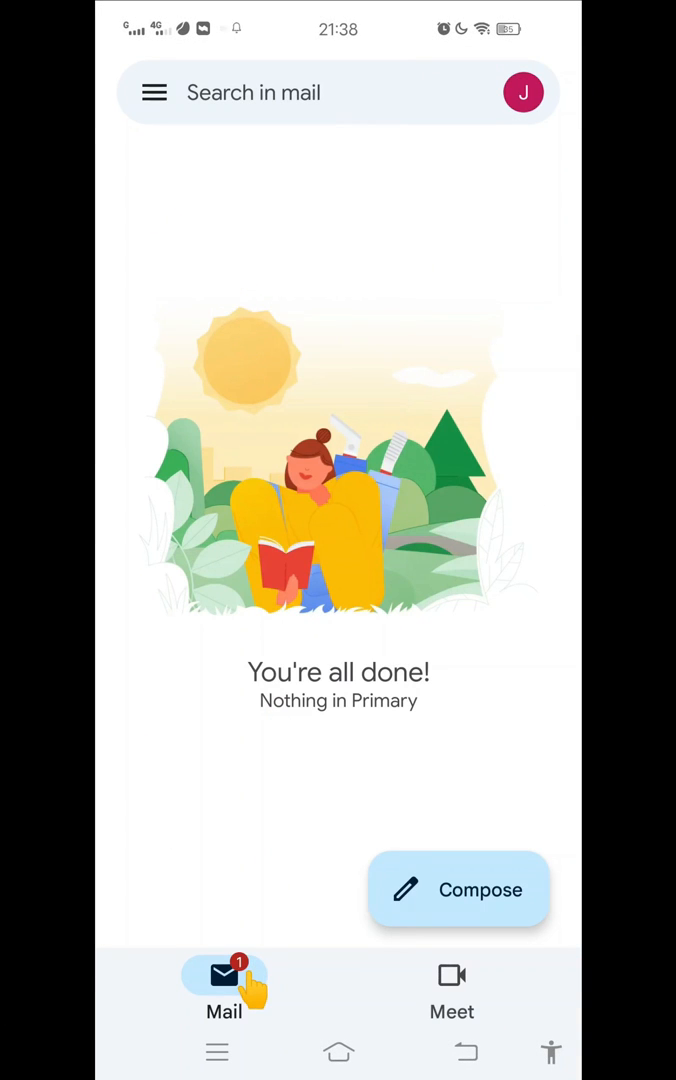
mouse_move(312, 982)
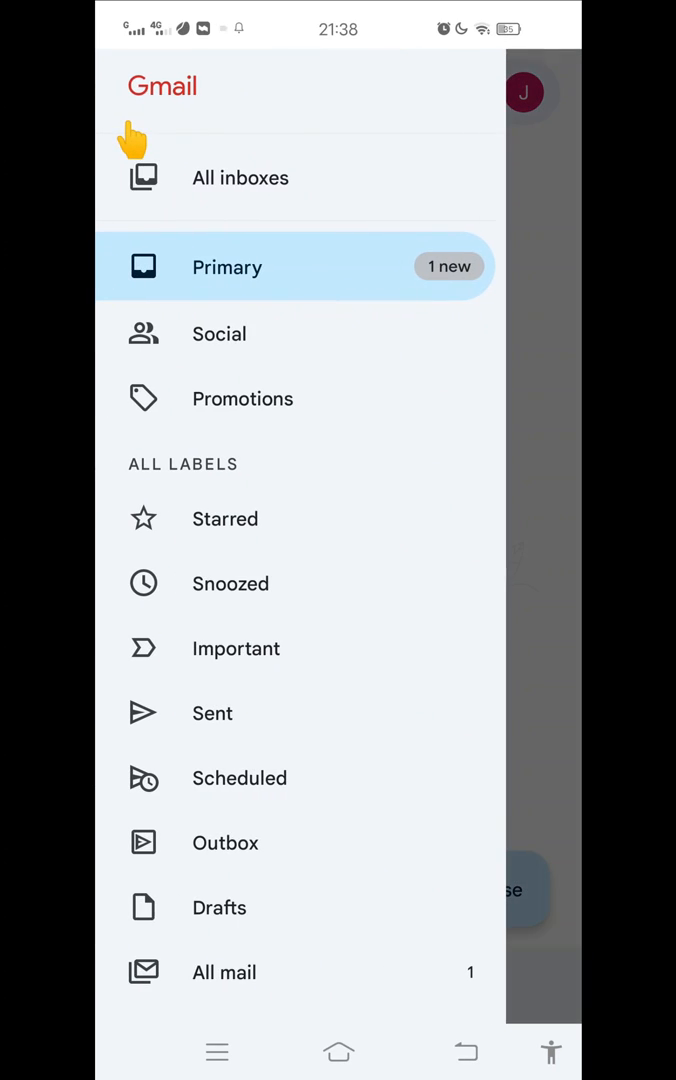
mouse_move(175, 290)
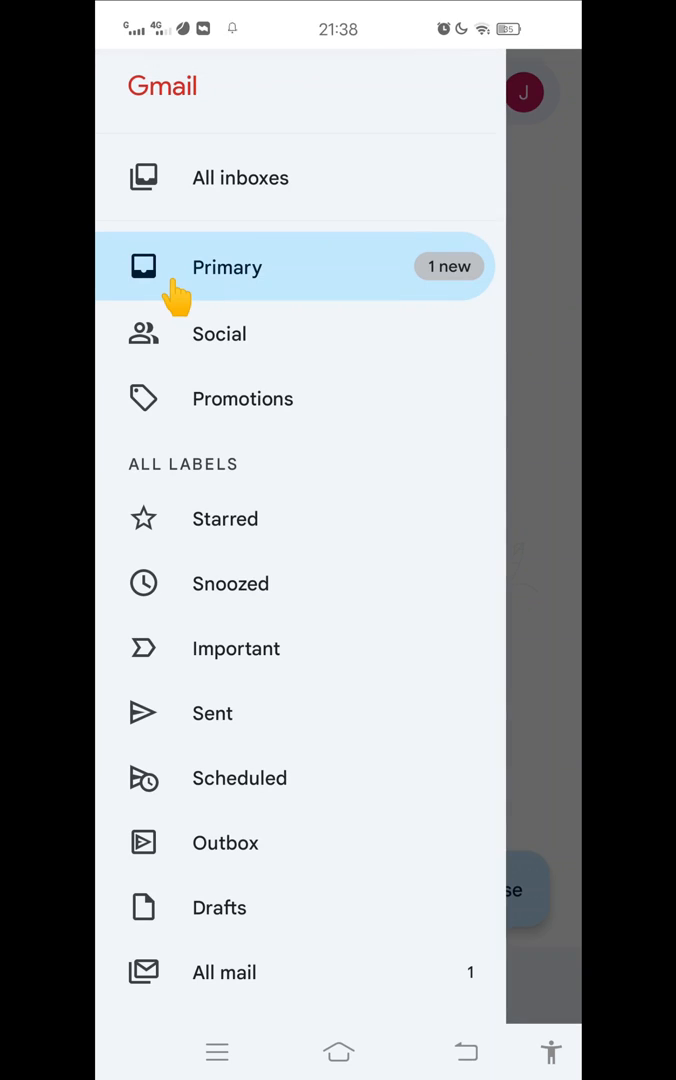
View the Social and Promotions categories, then show the signed-in account switcher
click(226, 266)
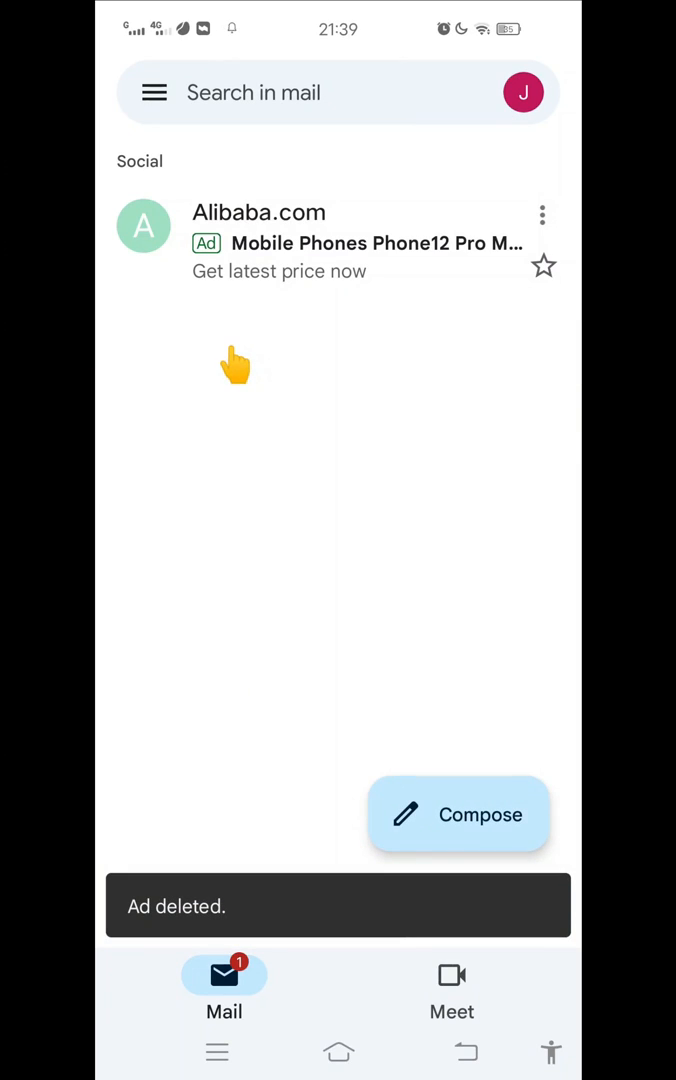
click(159, 92)
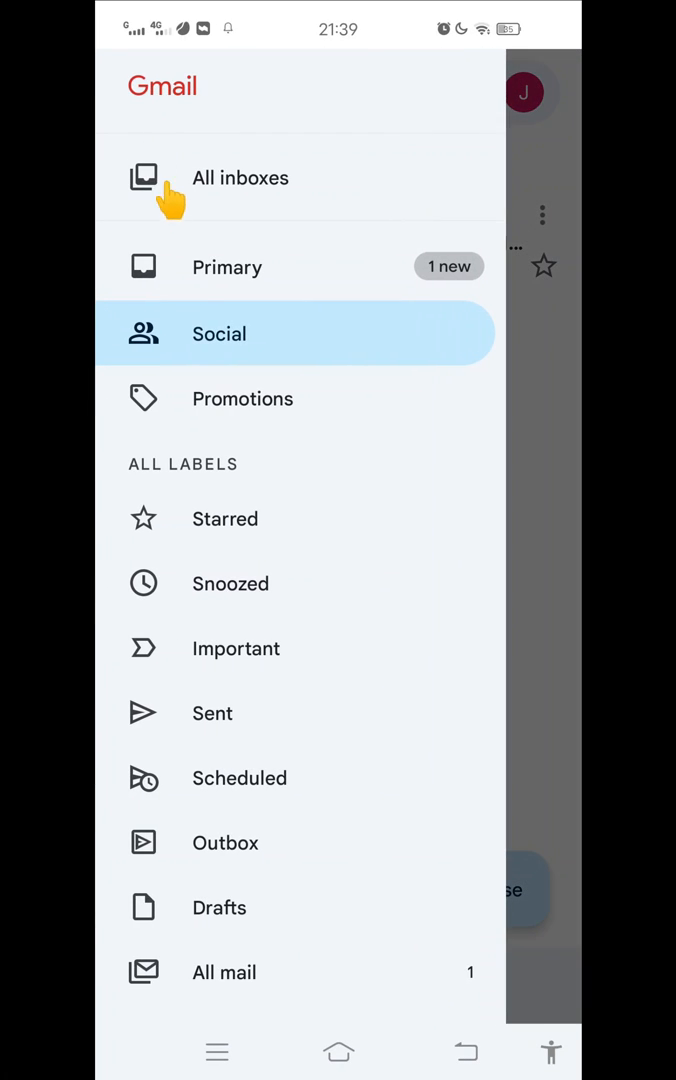
click(242, 399)
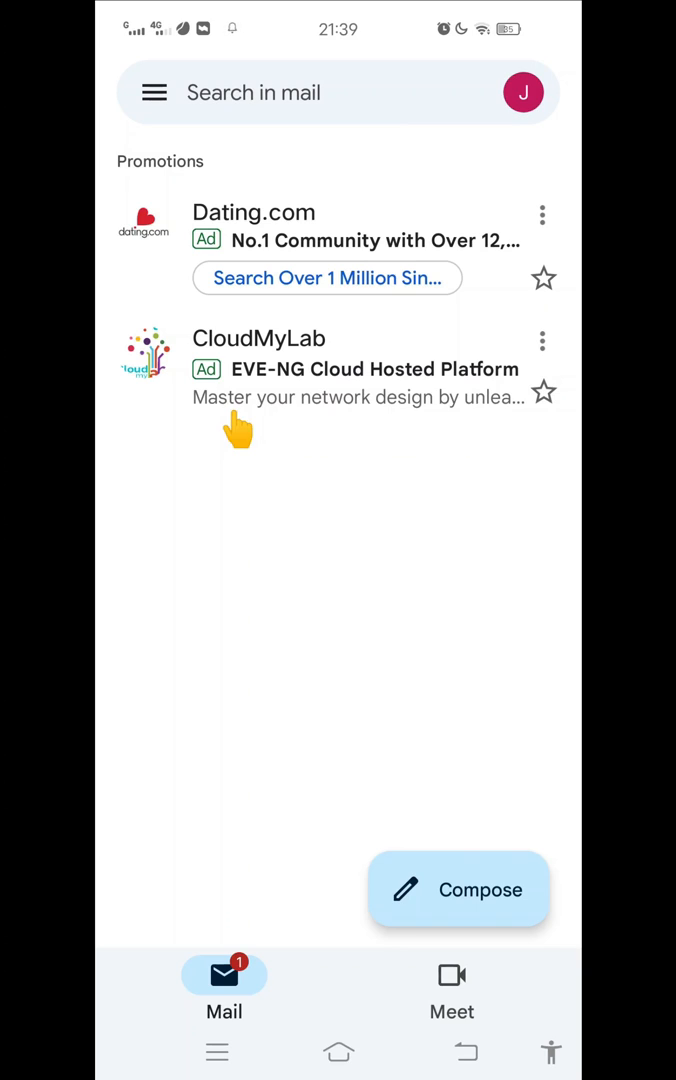
click(524, 91)
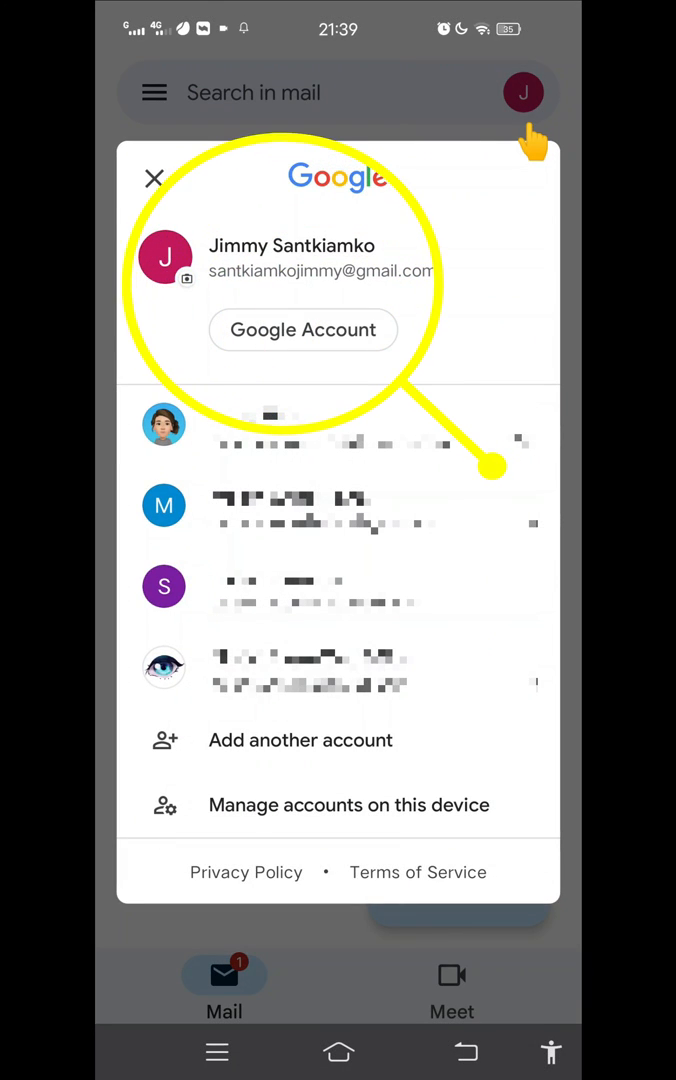